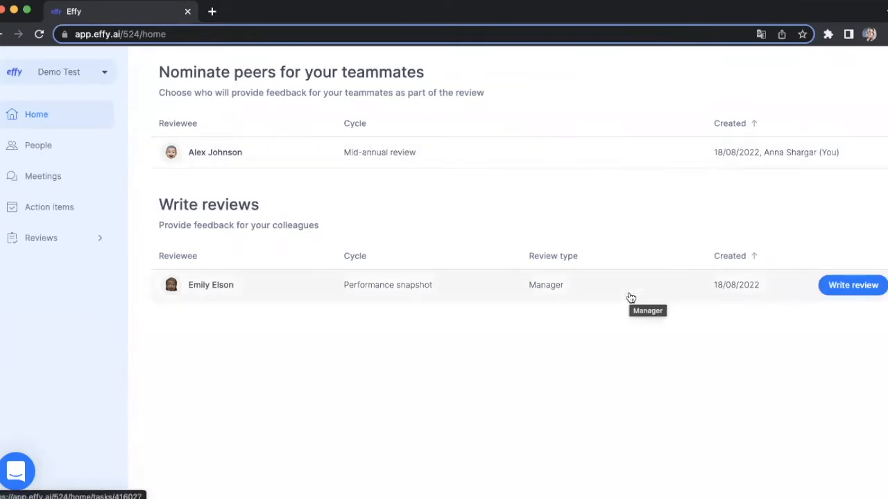
mouse_move(283, 393)
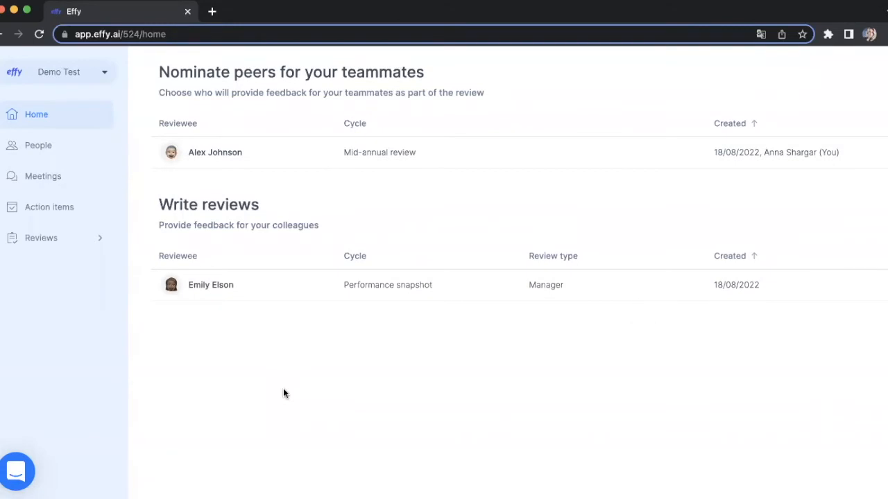
- Open Reviews from the sidebar to list the five review cycles with feedback counts and statuses
left_click(41, 238)
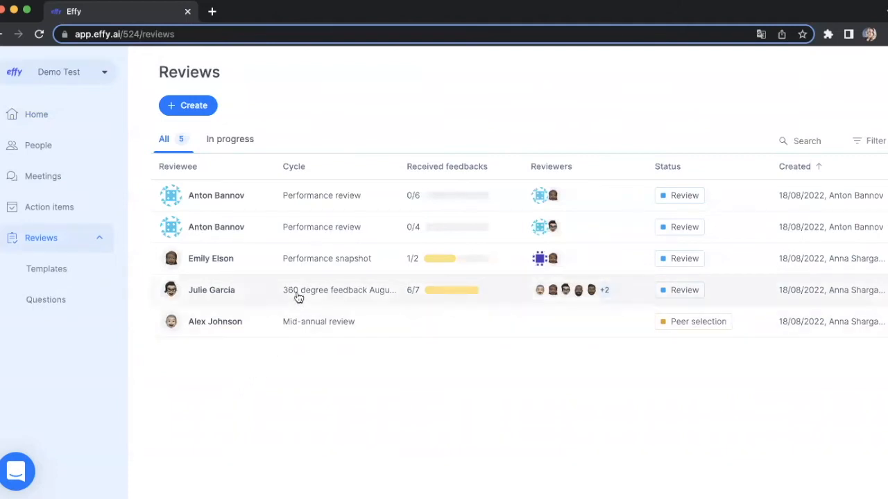
left_click(212, 290)
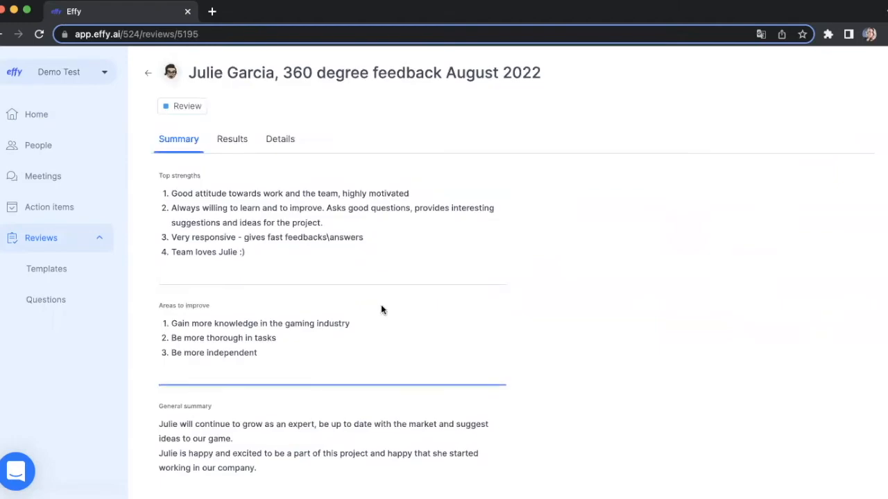
scroll("down", 3)
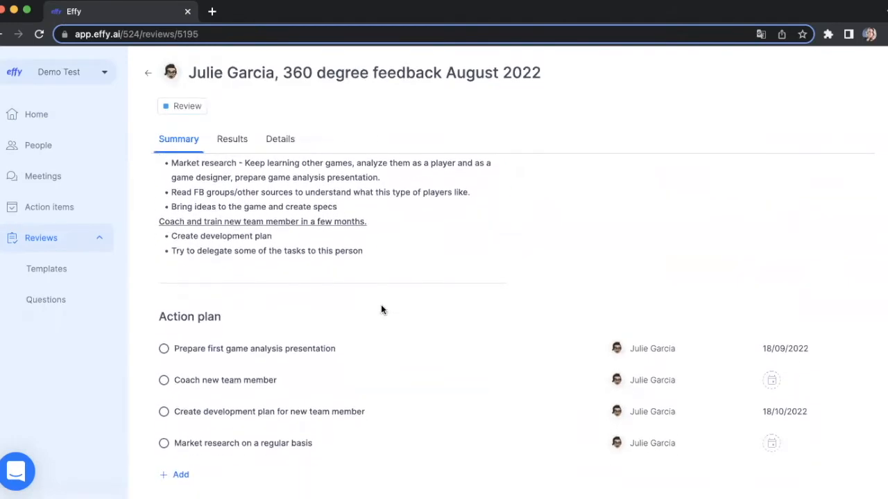
left_click(231, 139)
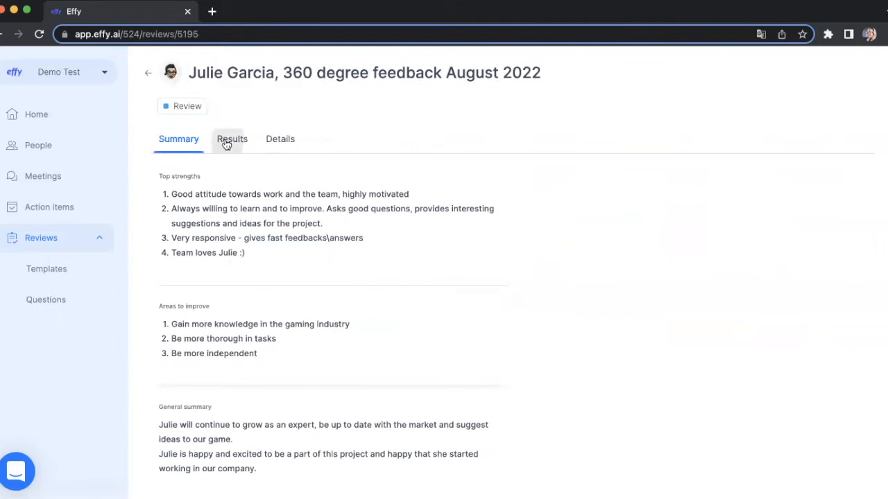
left_click(231, 139)
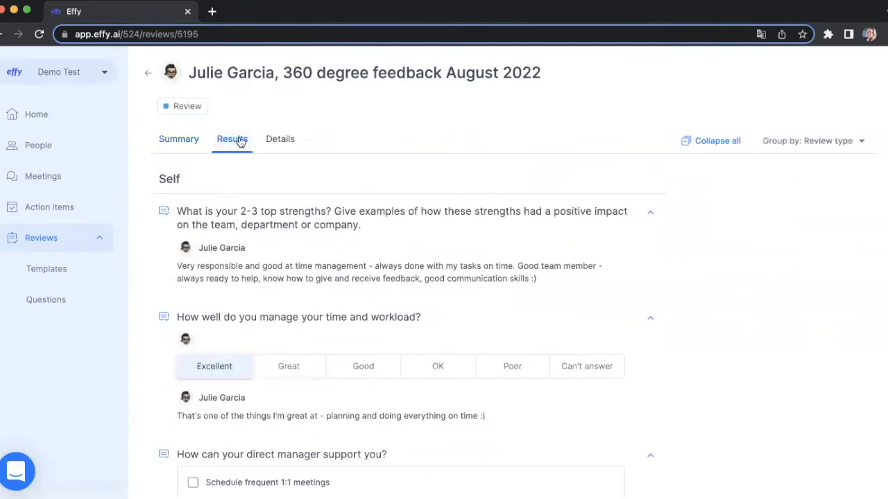
left_click(280, 139)
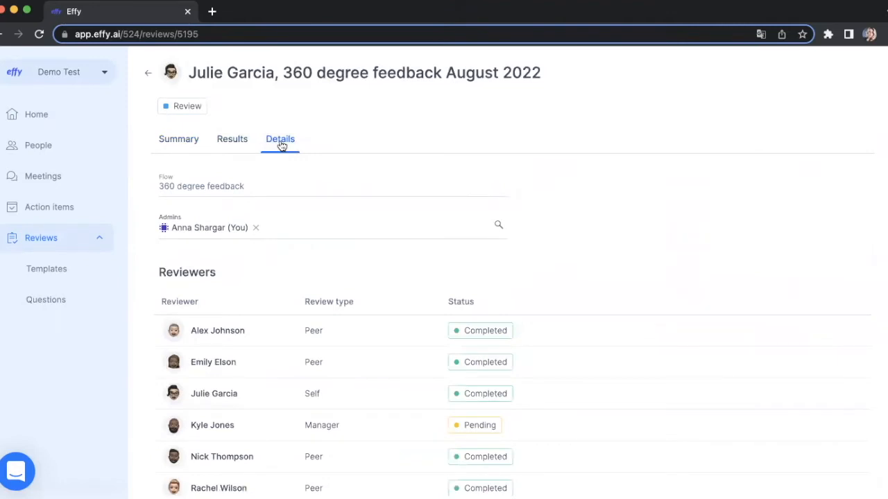
left_click(148, 72)
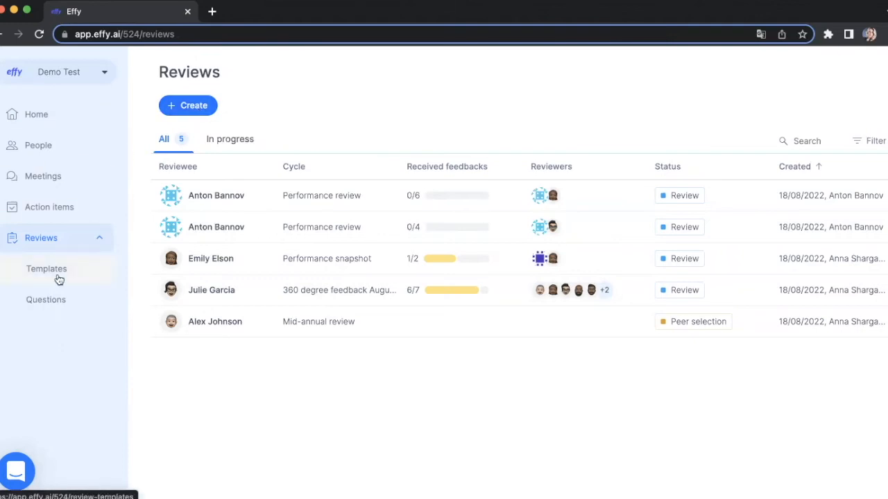
- Browse review questions and templates, then open Meetings showing the two scheduled meetings
left_click(46, 299)
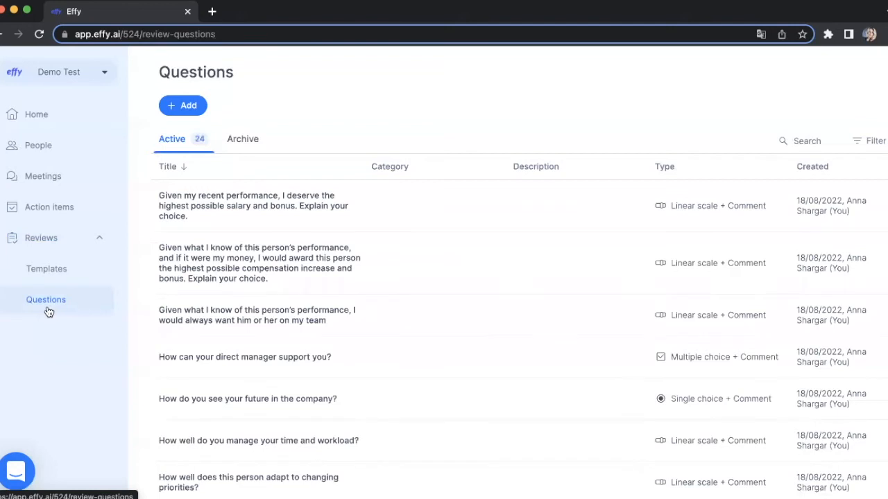
left_click(46, 268)
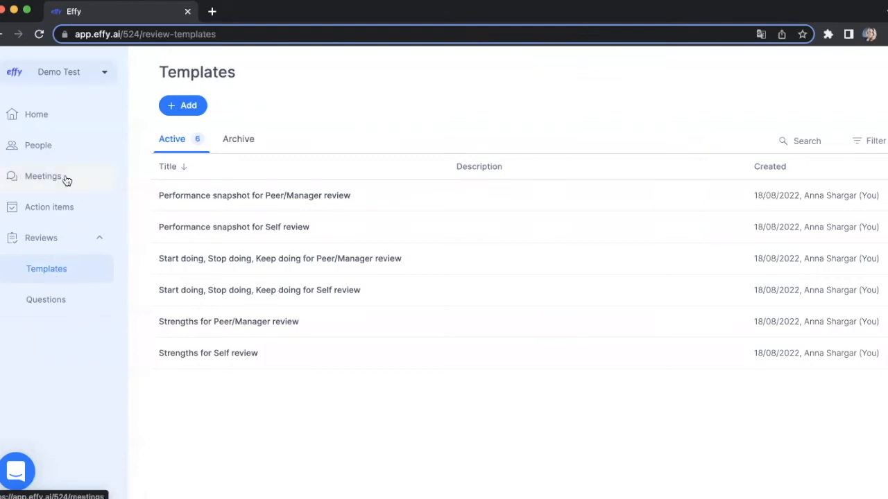
left_click(43, 176)
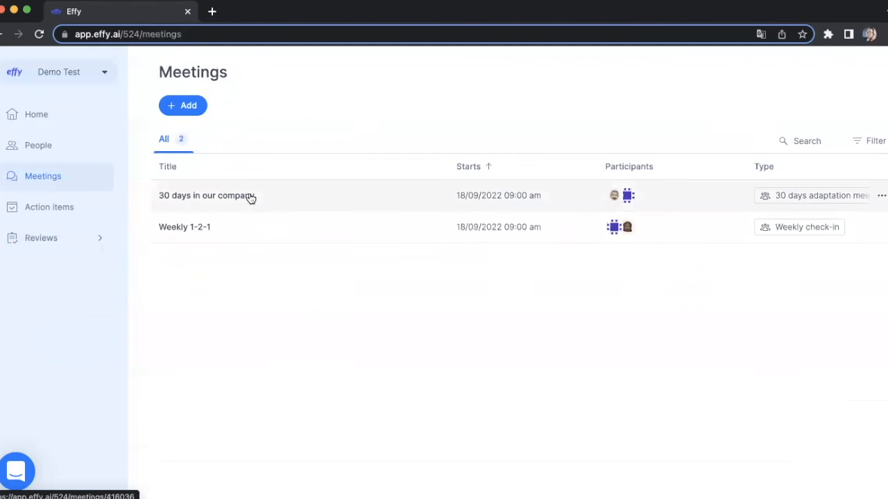
left_click(206, 195)
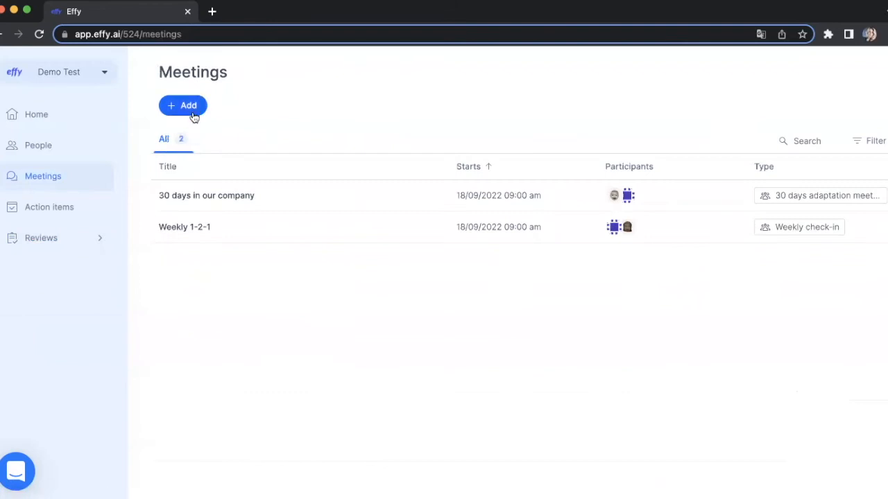
mouse_move(87, 208)
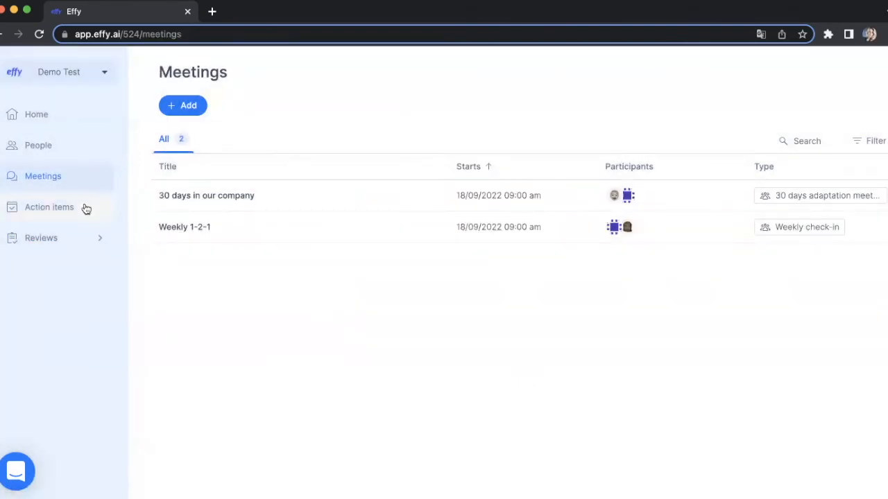
left_click(49, 207)
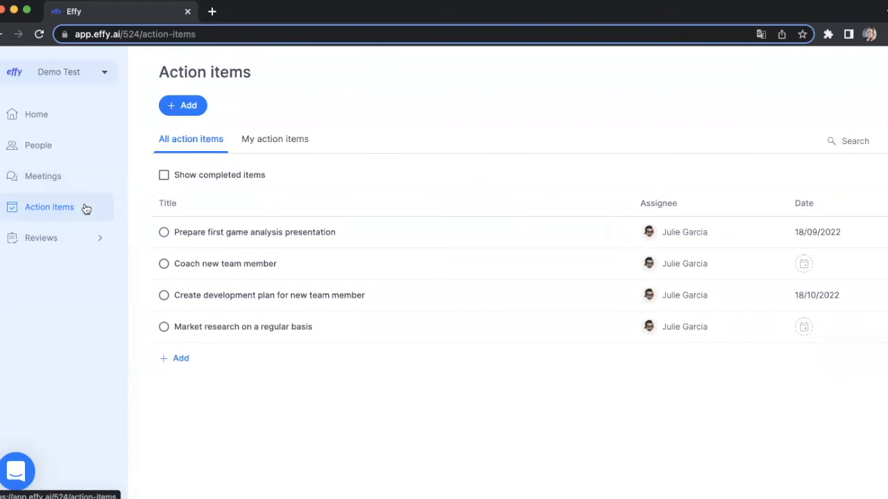
mouse_move(38, 145)
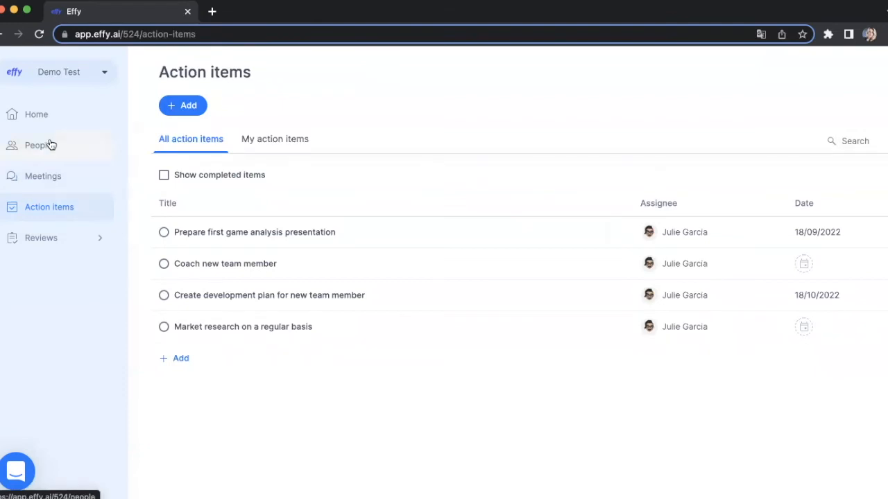
left_click(38, 145)
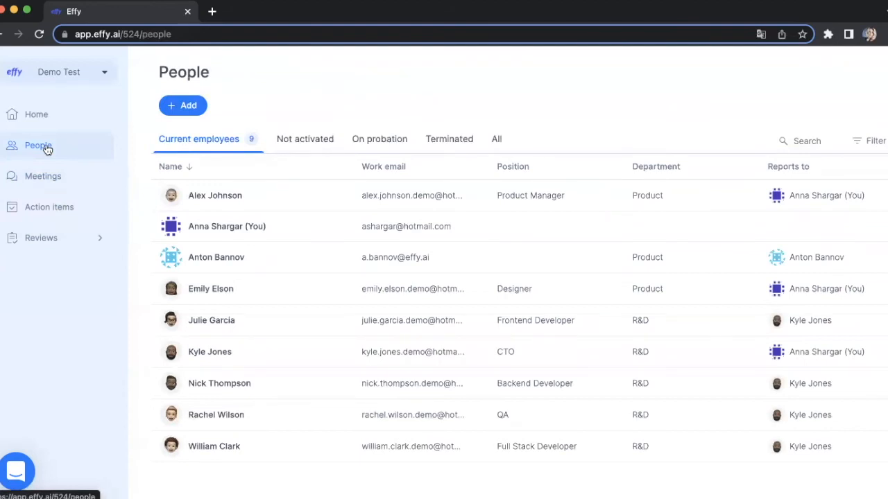
mouse_move(186, 284)
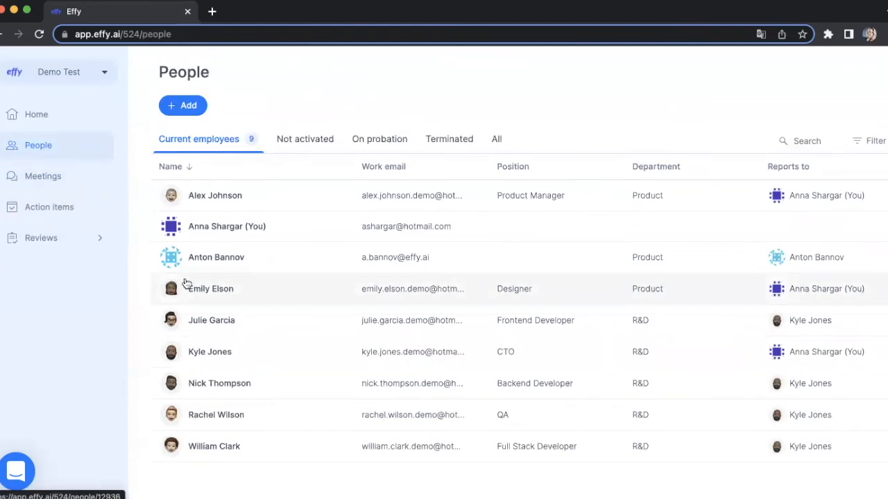
left_click(211, 289)
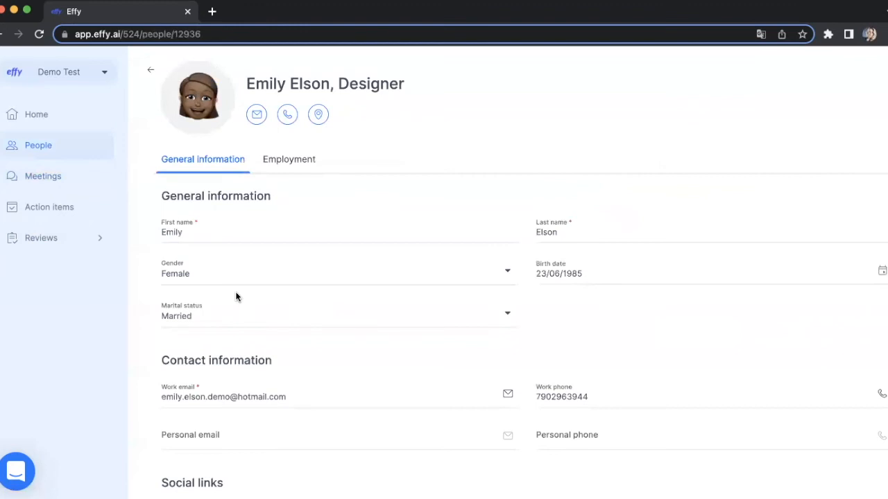
scroll("down", 3)
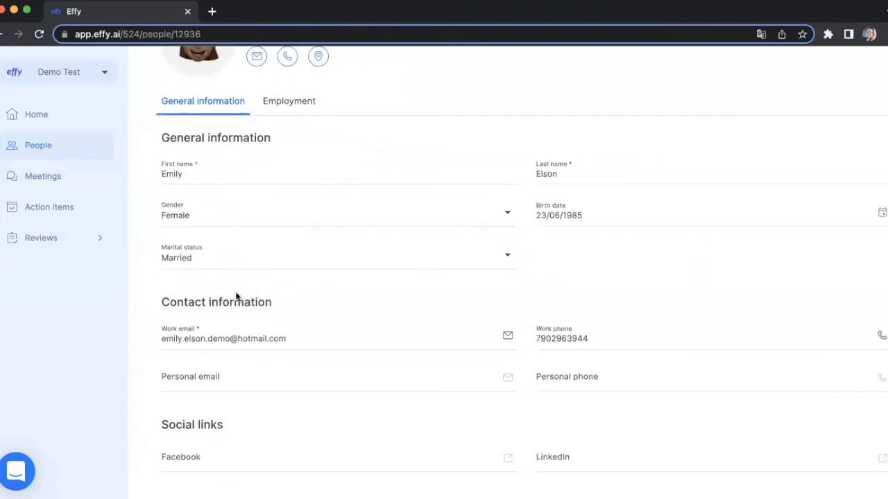
scroll("up", 3)
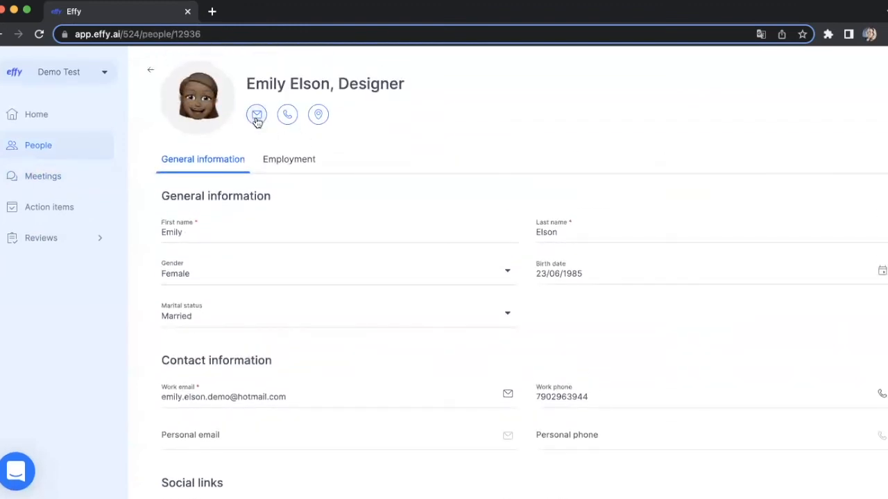
left_click(151, 69)
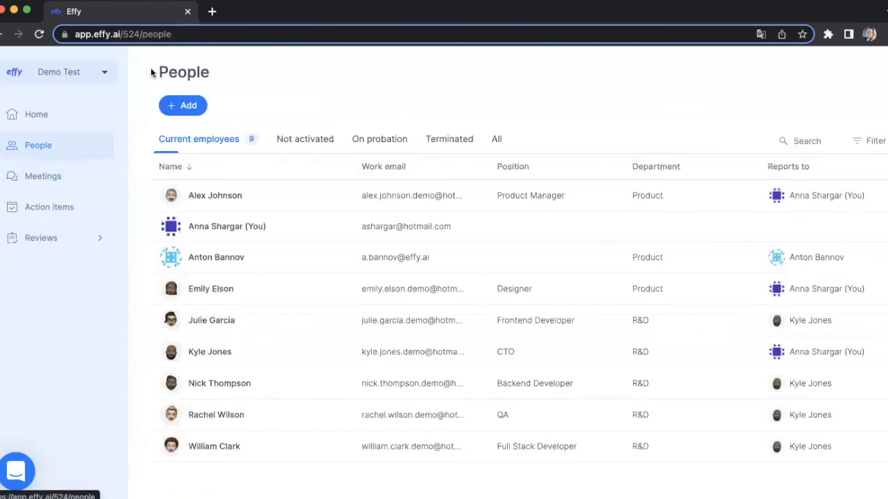
left_click(183, 106)
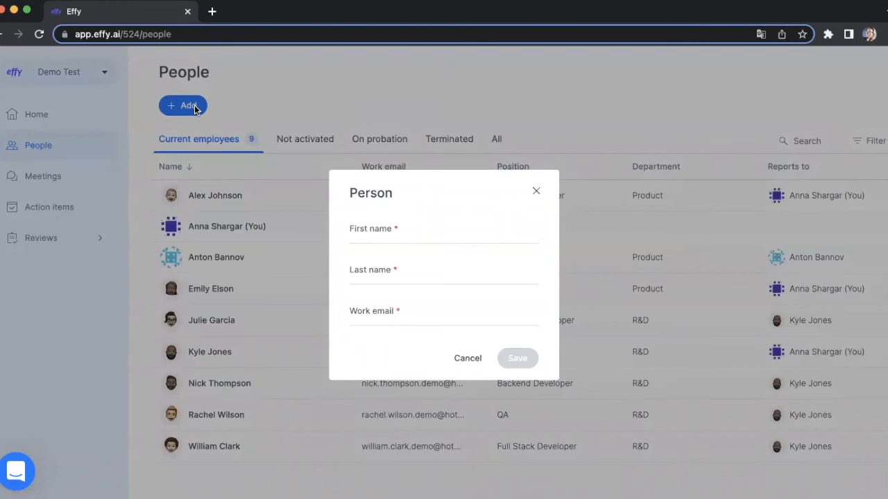
mouse_move(536, 192)
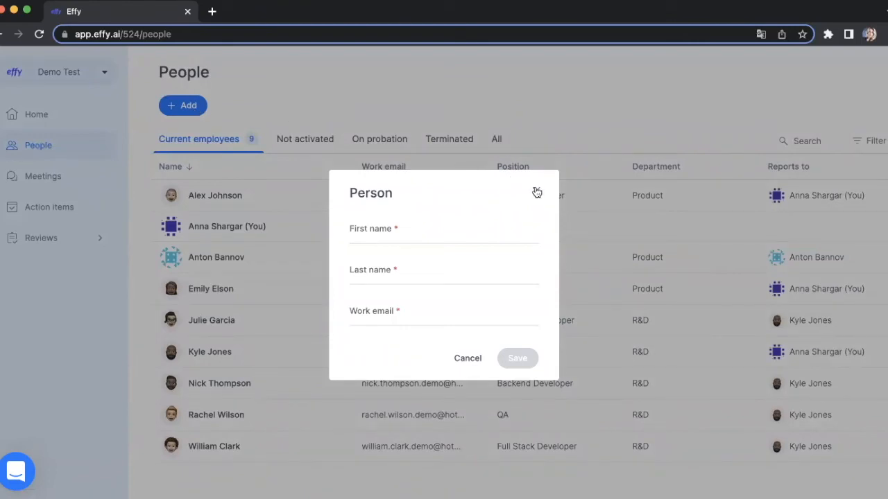
left_click(536, 193)
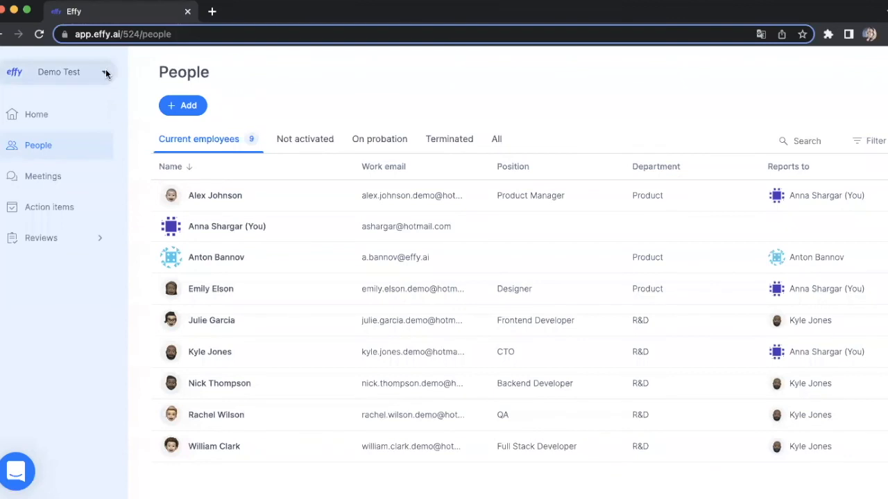
- Apply the Dark theme in Appearance, glance at Language & Timezone, then return Home
left_click(104, 72)
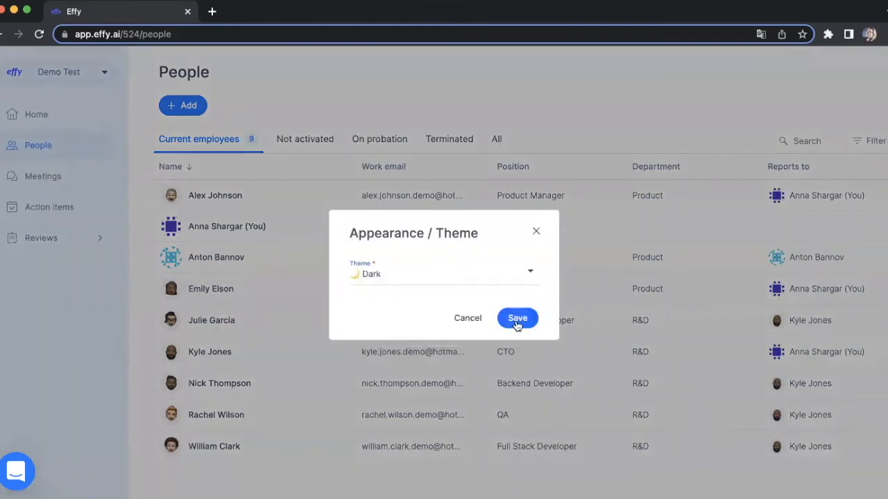
left_click(517, 317)
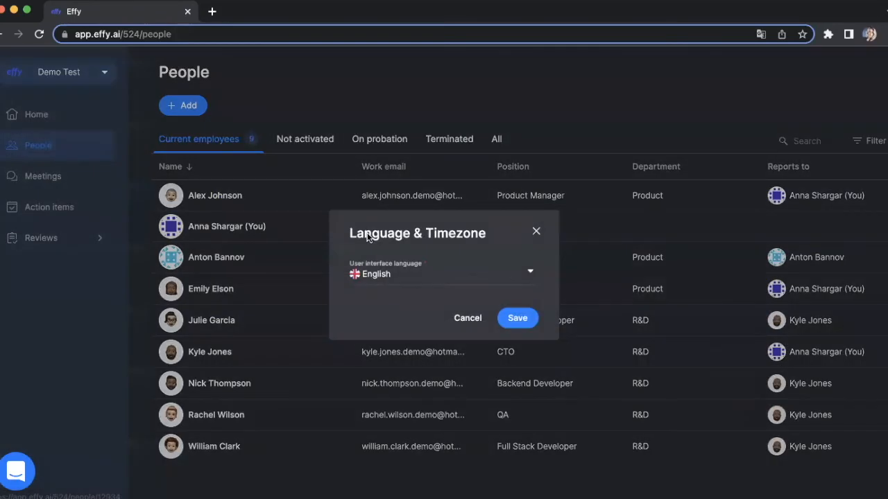
left_click(440, 270)
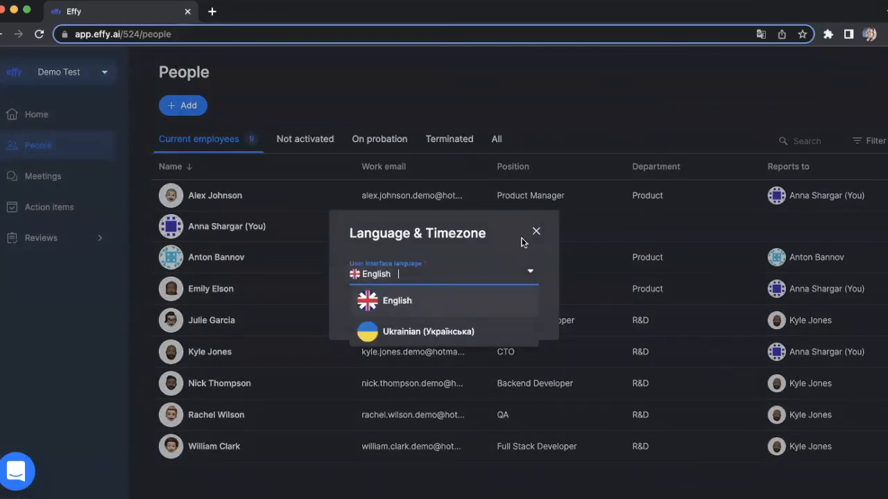
left_click(536, 230)
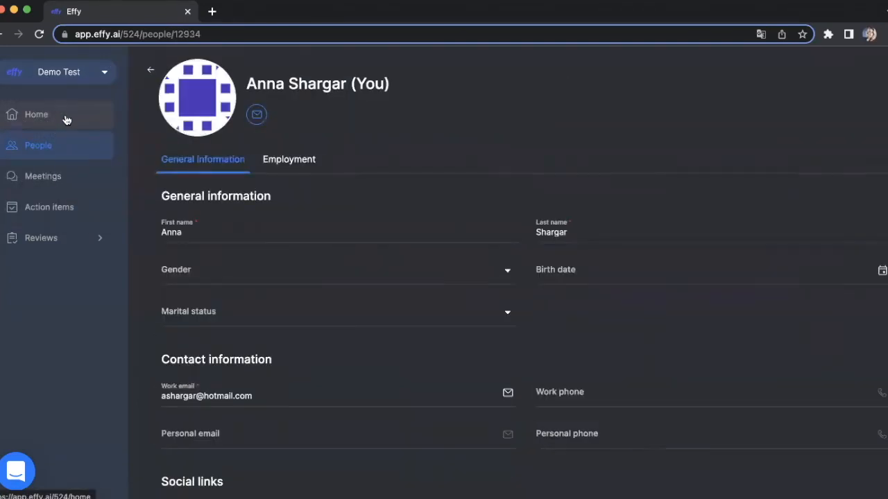
left_click(36, 114)
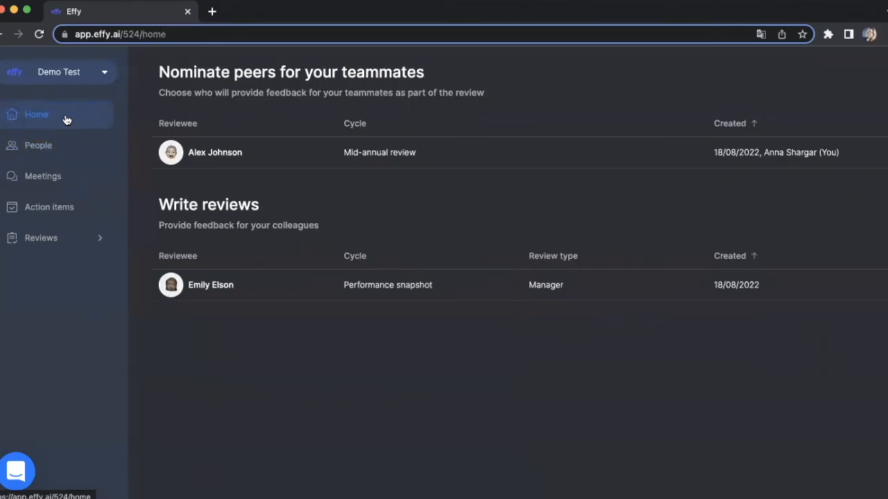